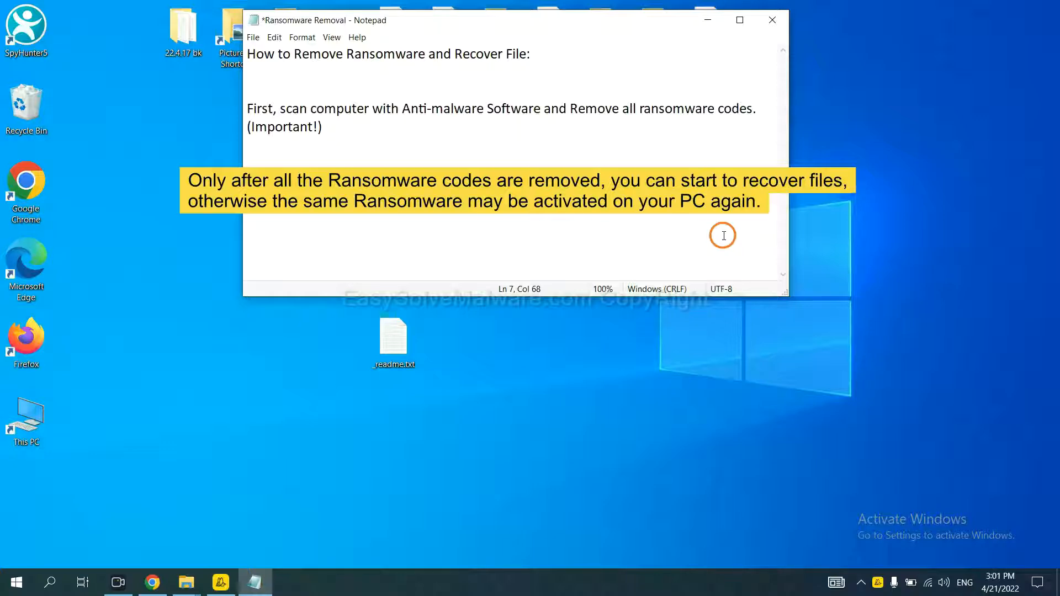
{"action": "mouse_move", "coordinate": [534, 143]}
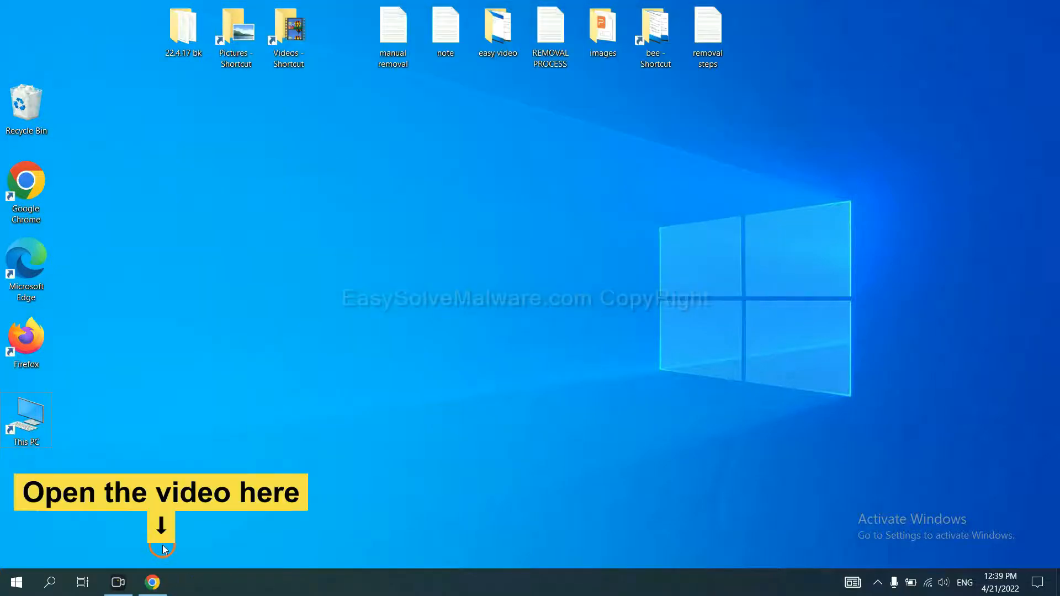
Download the SpyHunter for Windows installer from the easysolvemalware removal guide in Chrome
{"action": "left_click", "coordinate": [152, 582]}
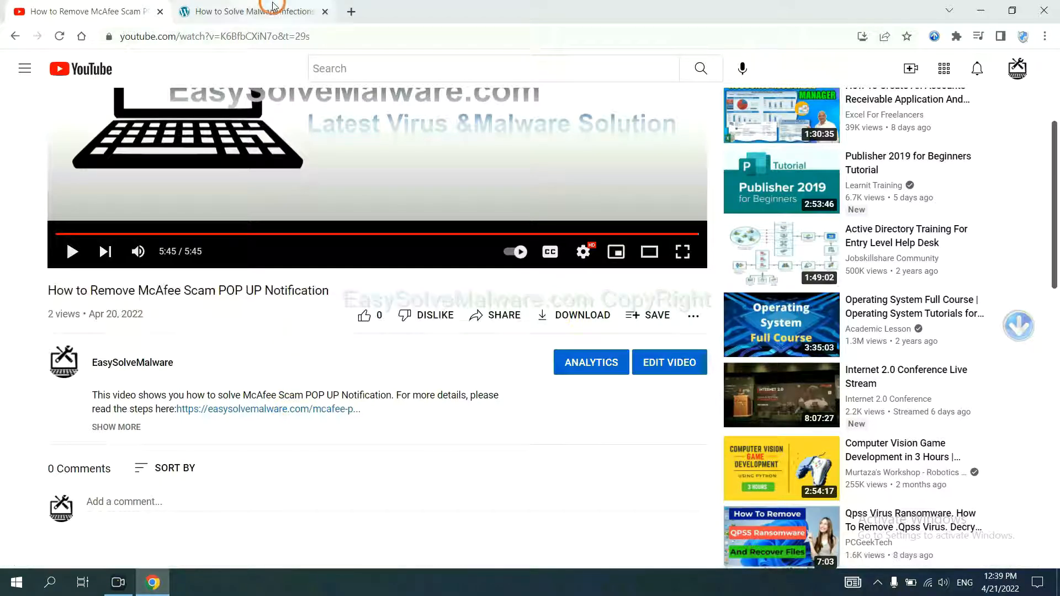
{"action": "left_click", "coordinate": [251, 11]}
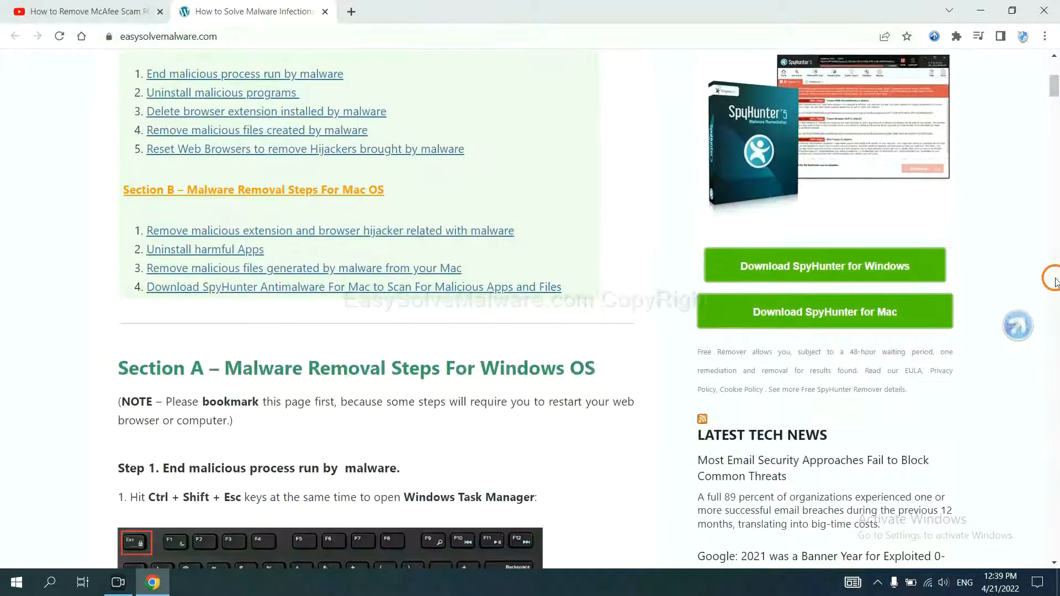
{"action": "mouse_move", "coordinate": [824, 265]}
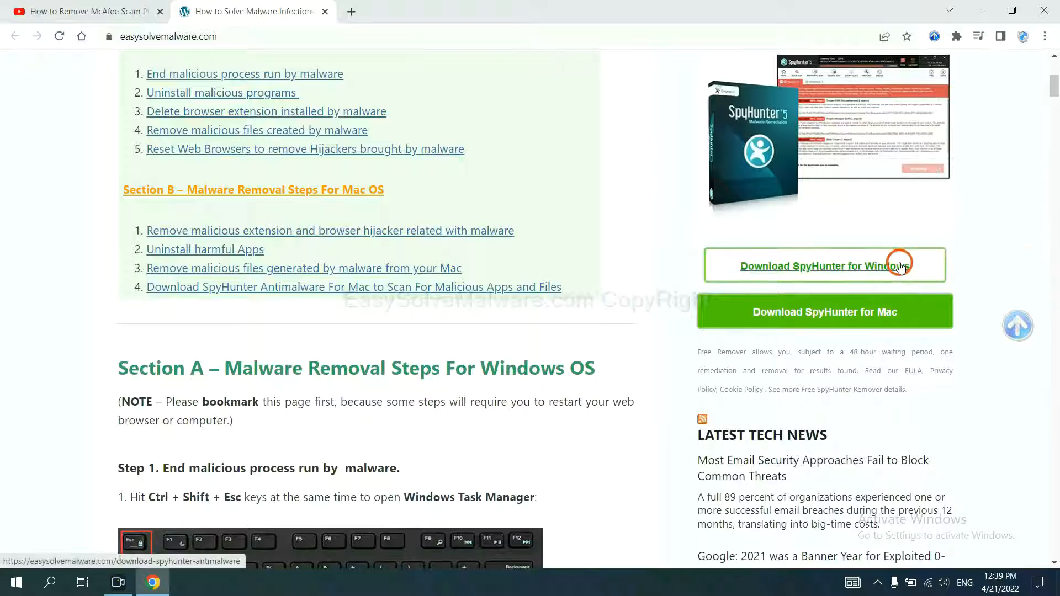
{"action": "left_click", "coordinate": [814, 266]}
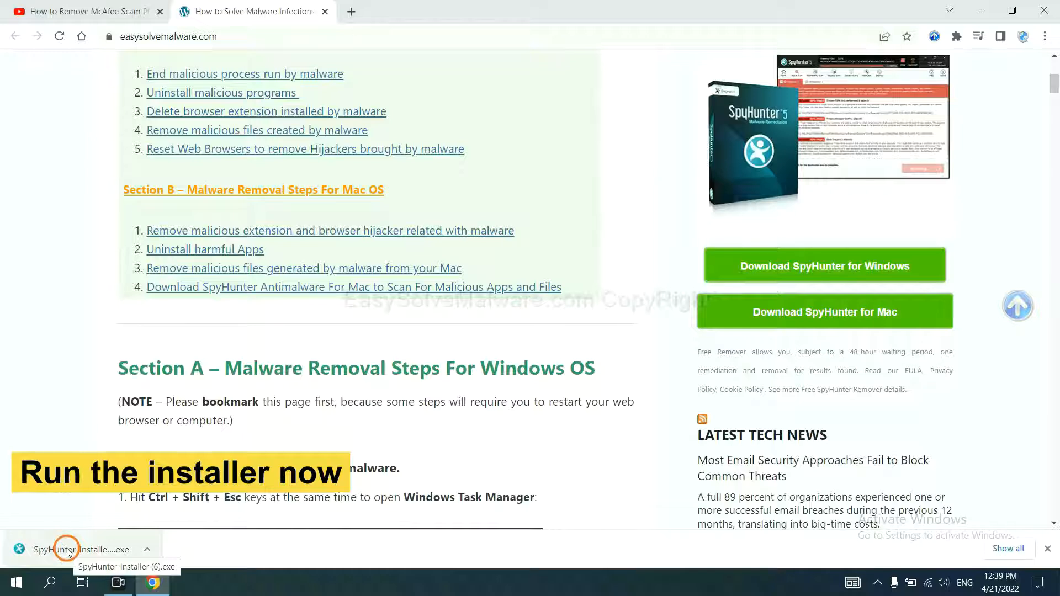
Run the SpyHunter installer in English, accept the licence and start the installation
{"action": "left_click", "coordinate": [73, 549]}
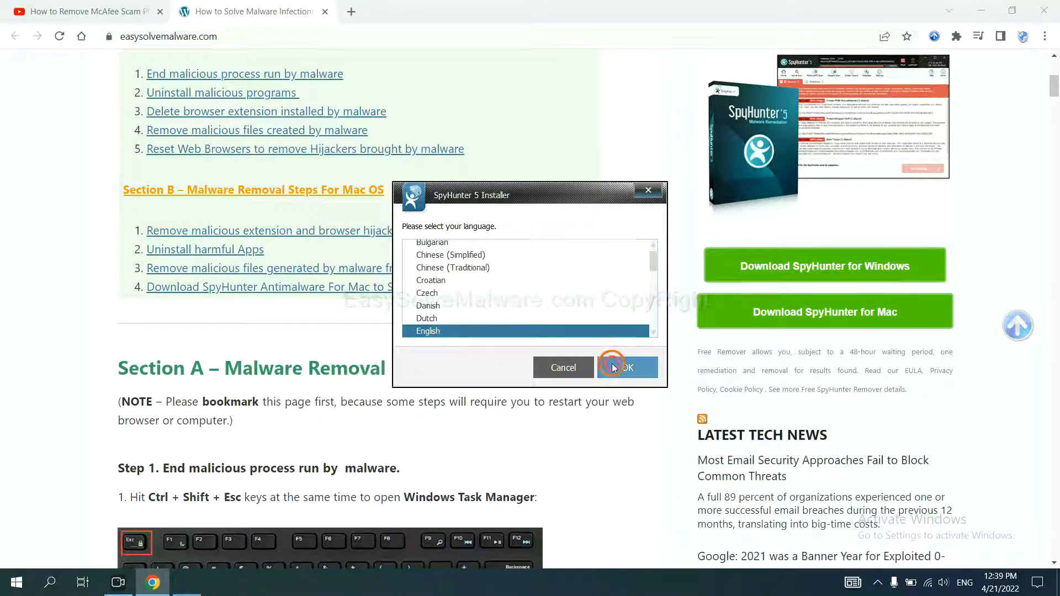
{"action": "left_click", "coordinate": [627, 367]}
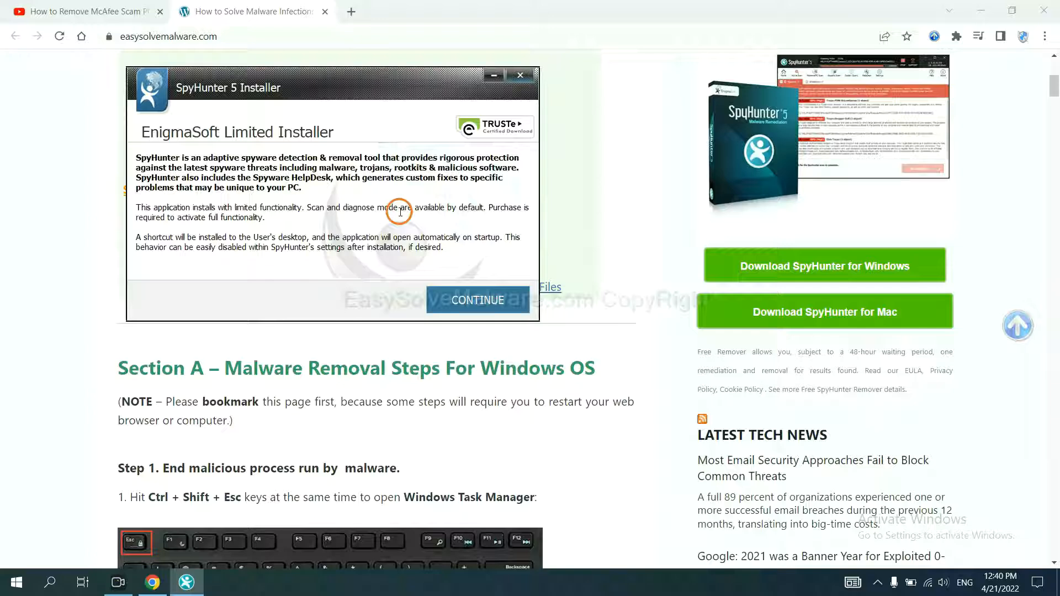
{"action": "left_click", "coordinate": [478, 301]}
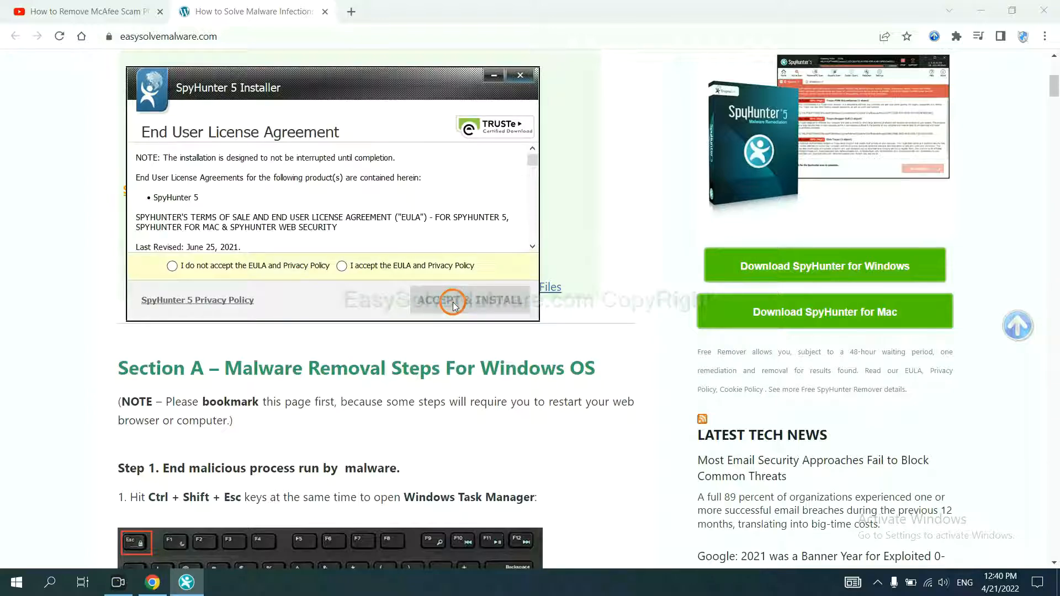
{"action": "left_click", "coordinate": [341, 265]}
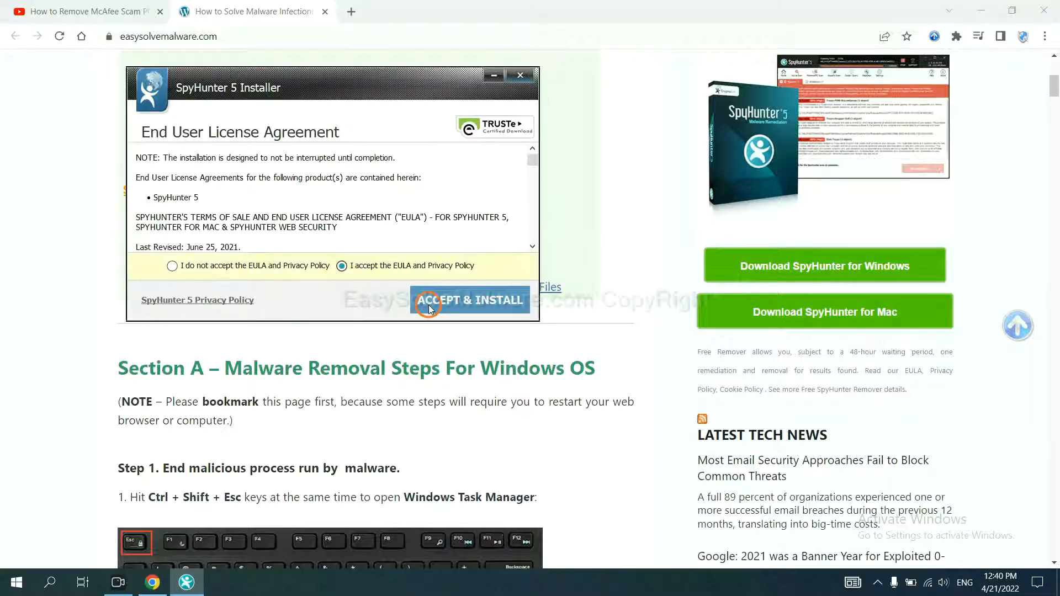
{"action": "left_click", "coordinate": [470, 301]}
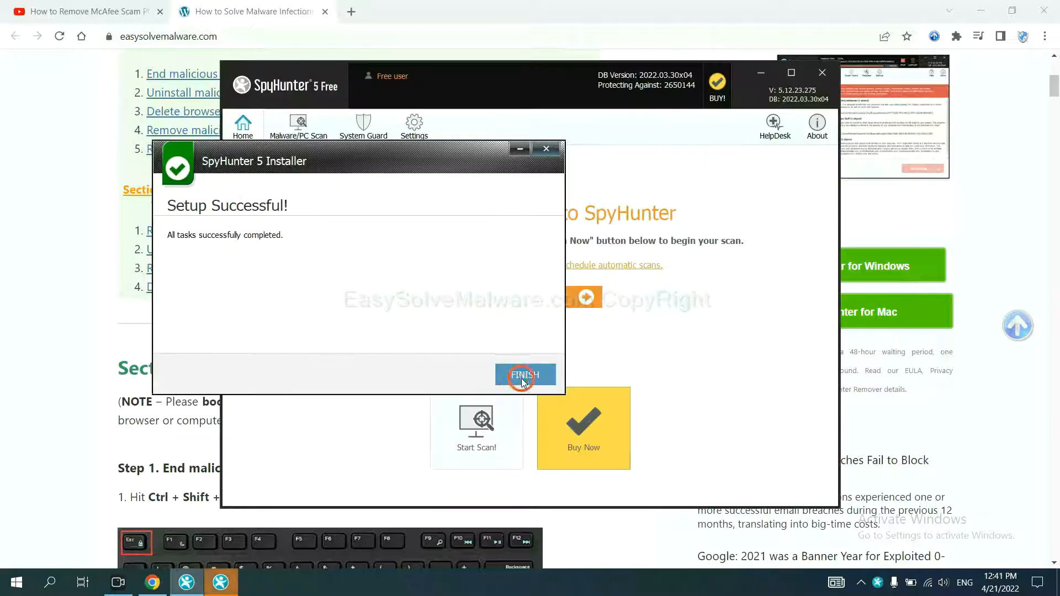
Run a SpyHunter scan and continue past the detected remove360.bat object to the registration notice
{"action": "left_click", "coordinate": [526, 376]}
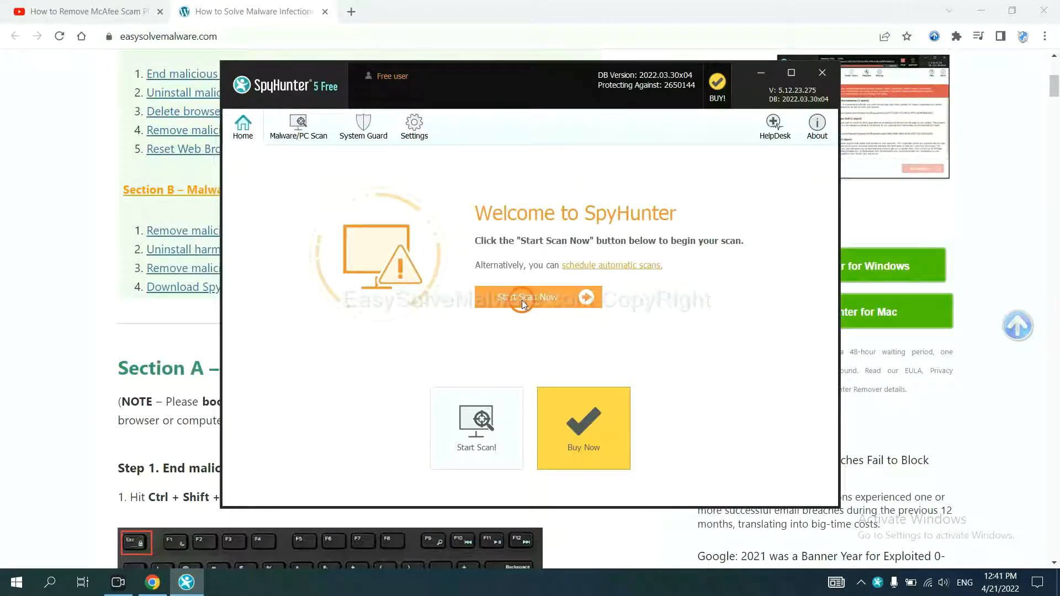
{"action": "left_click", "coordinate": [529, 297]}
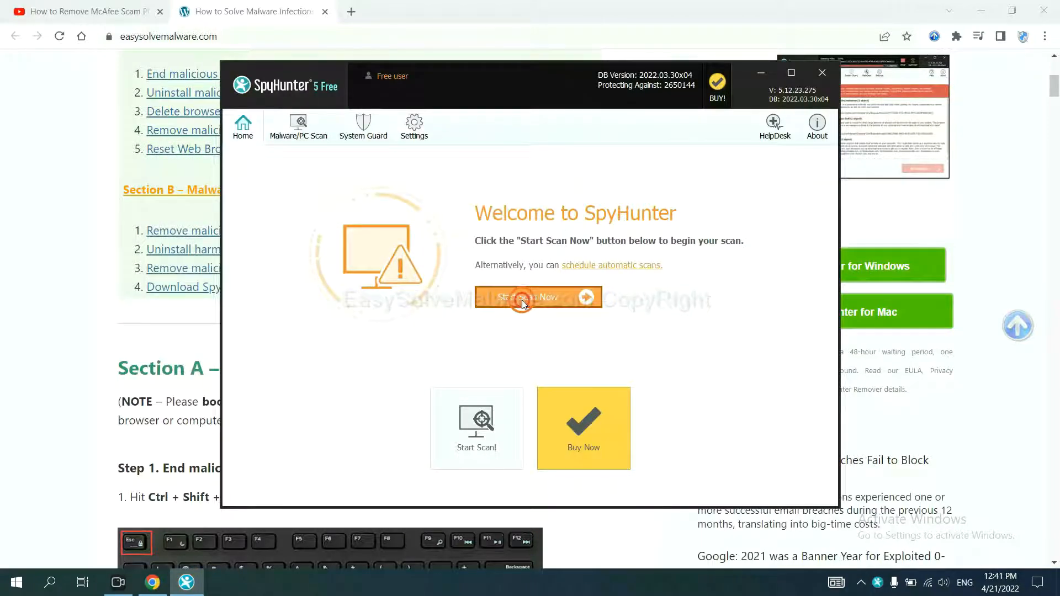
{"action": "left_click", "coordinate": [525, 297]}
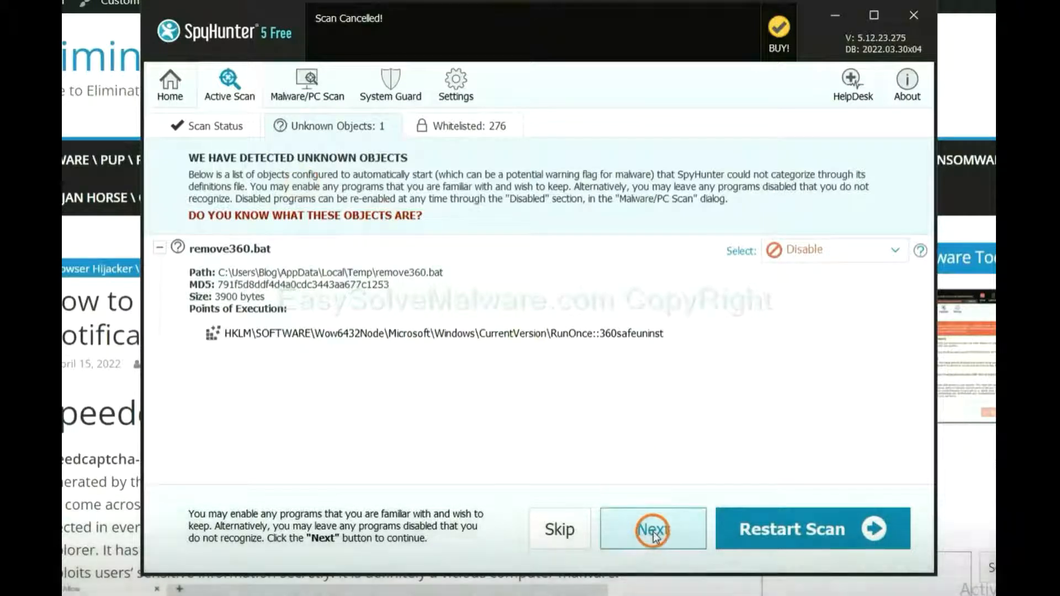
{"action": "left_click", "coordinate": [652, 529]}
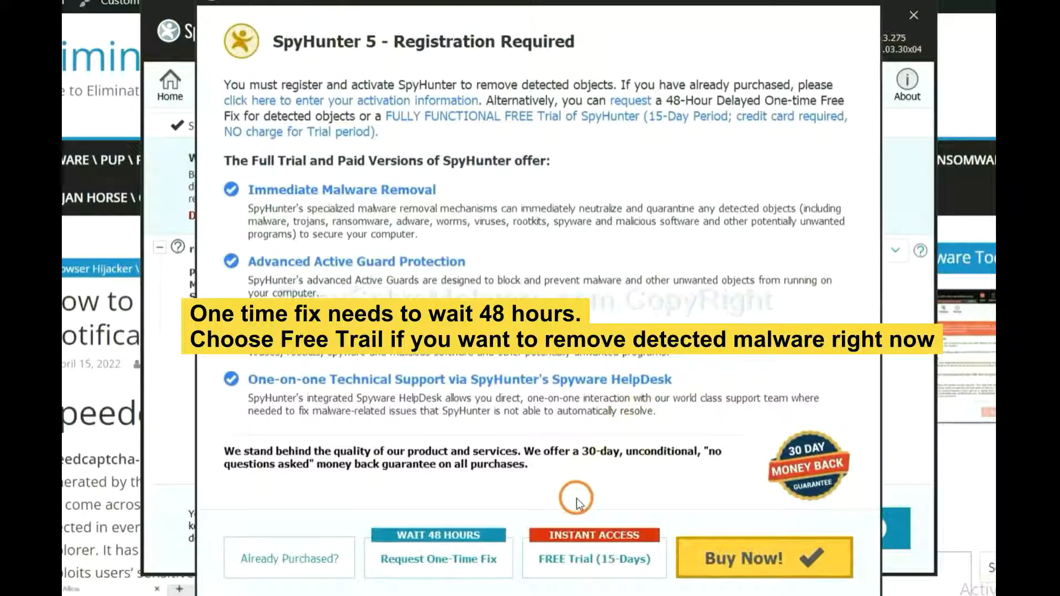
{"action": "mouse_move", "coordinate": [568, 487]}
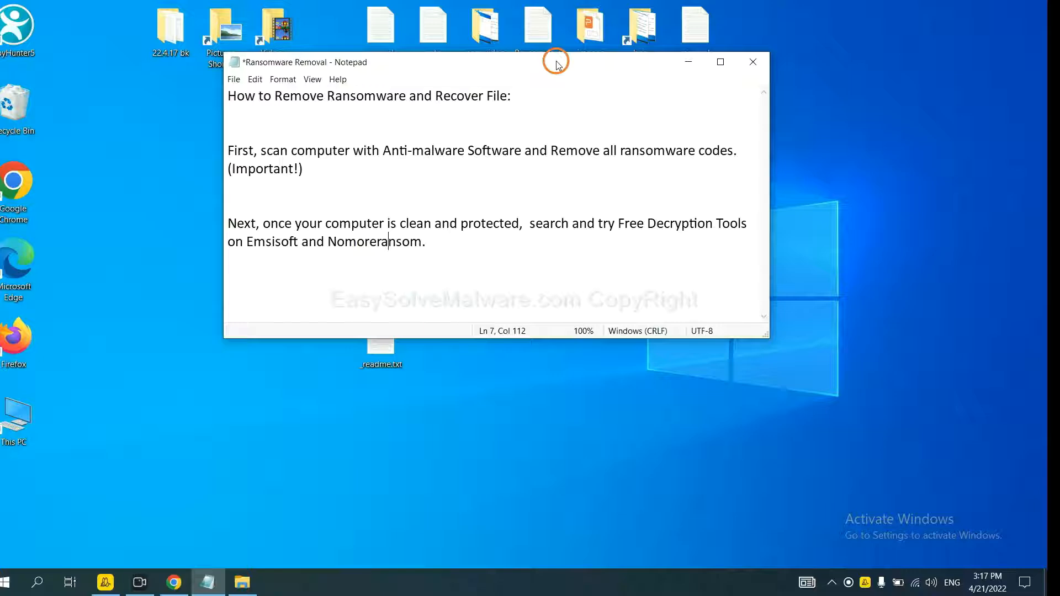
{"action": "mouse_move", "coordinate": [570, 196]}
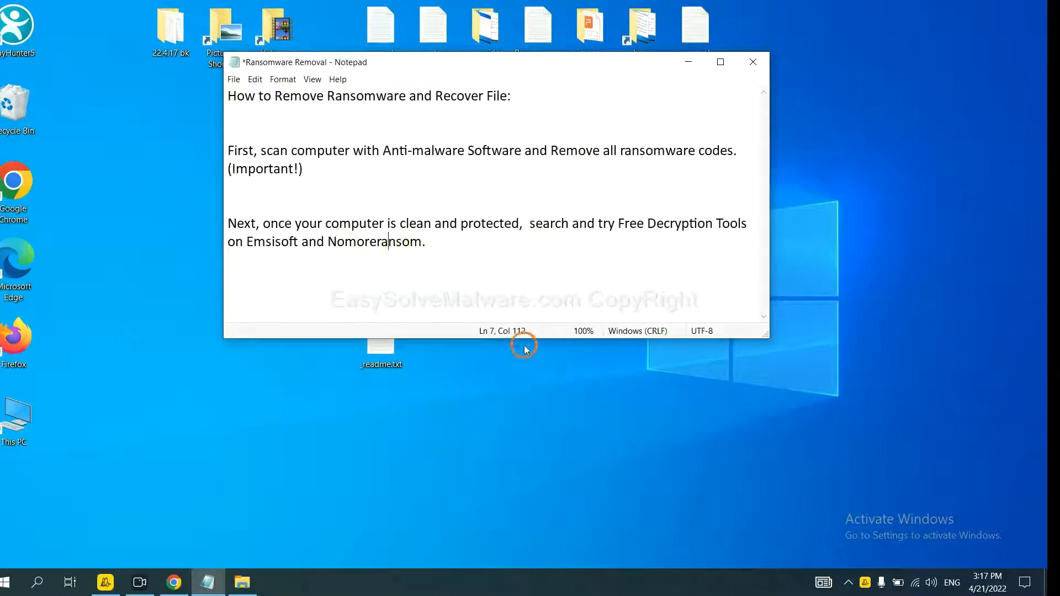
{"action": "mouse_move", "coordinate": [358, 485]}
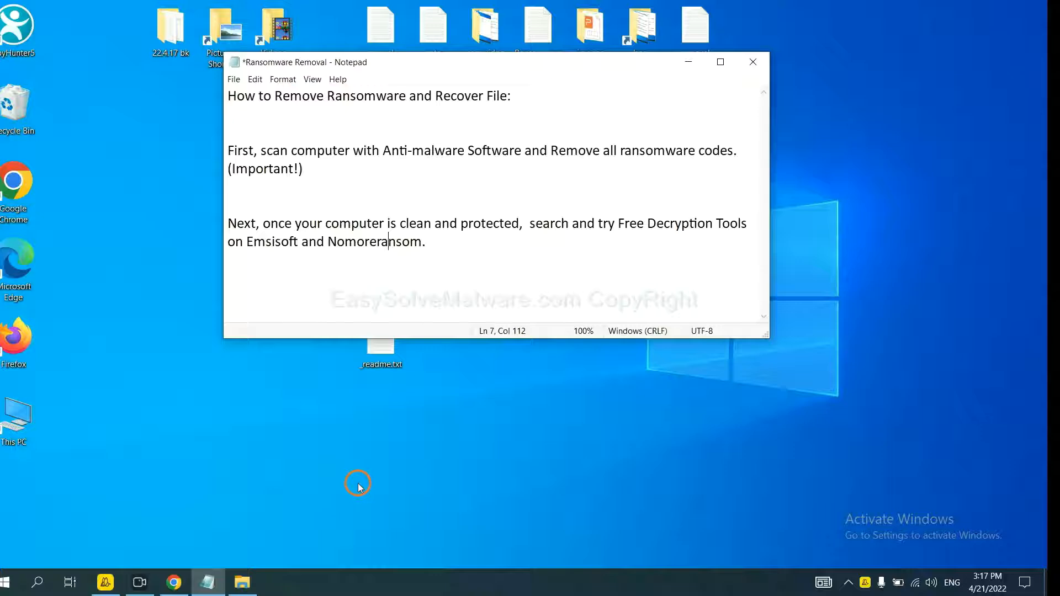
{"action": "mouse_move", "coordinate": [289, 488]}
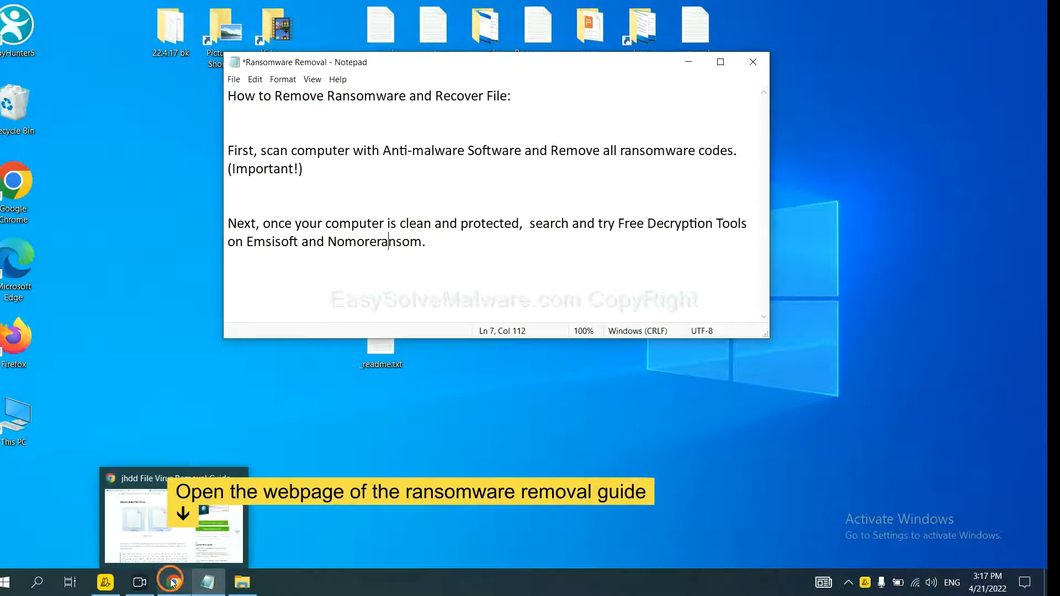
Bring up the jhdd file virus removal guide page in Chrome
{"action": "left_click", "coordinate": [173, 582]}
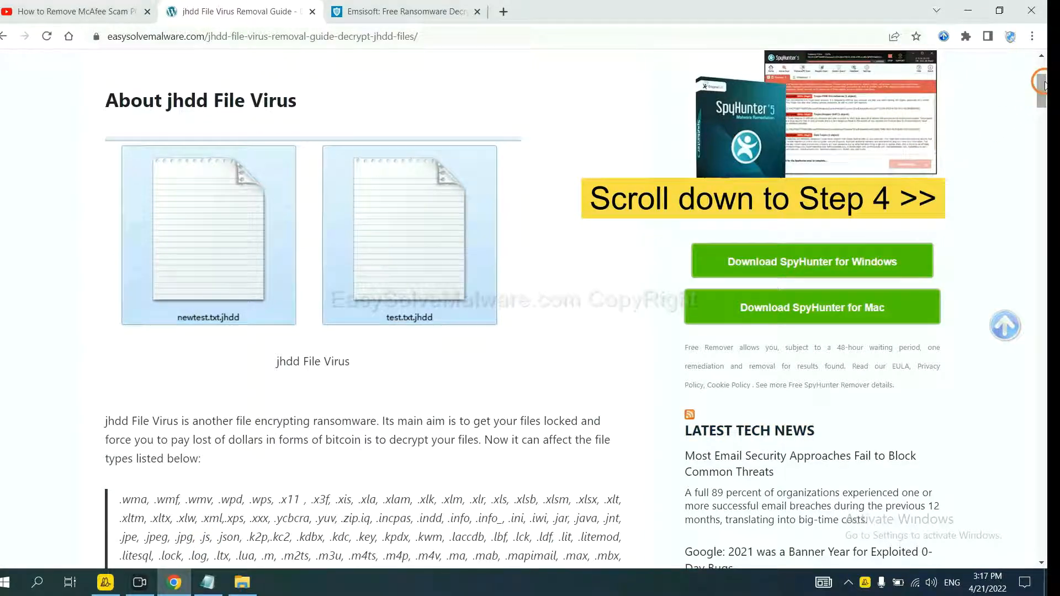
Scroll the guide to Step 4 on legitimate decryption tools with the Emsisoft link
{"action": "scroll", "scroll_direction": "down", "scroll_amount": 3}
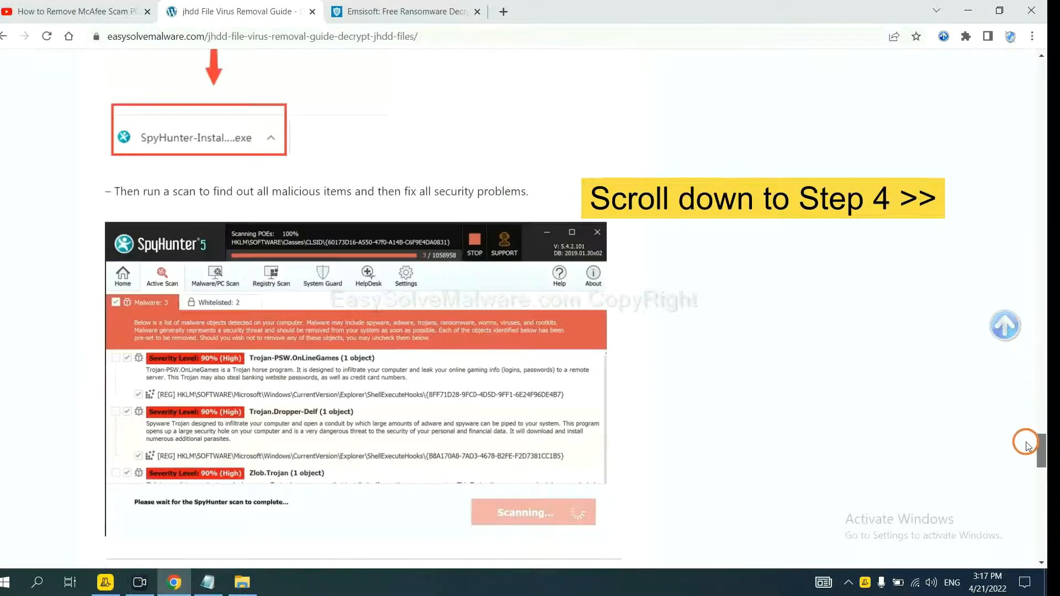
{"action": "scroll", "scroll_direction": "down", "scroll_amount": 3}
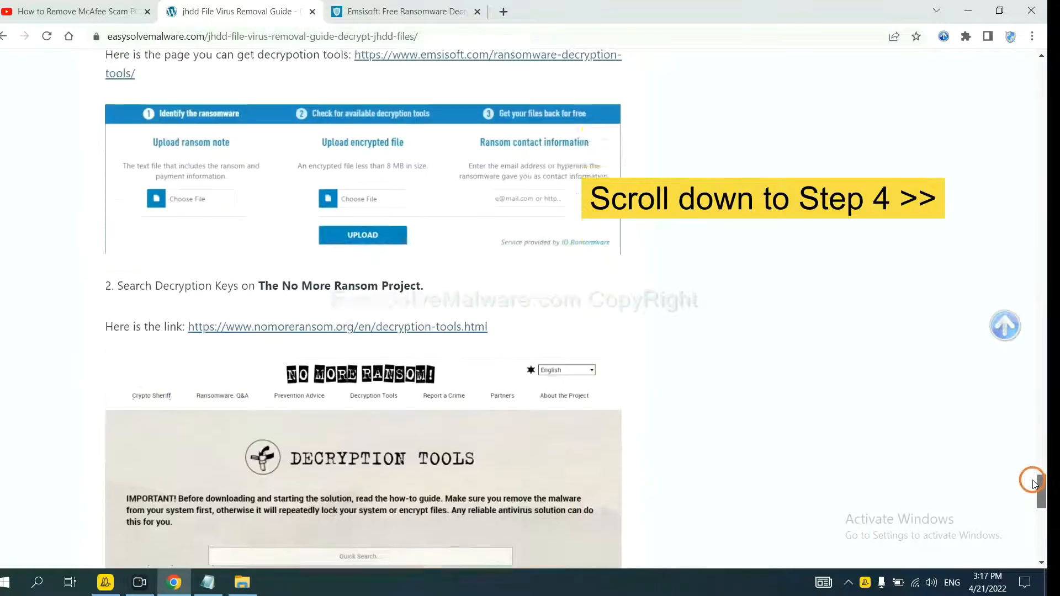
{"action": "scroll", "scroll_direction": "up", "scroll_amount": 3}
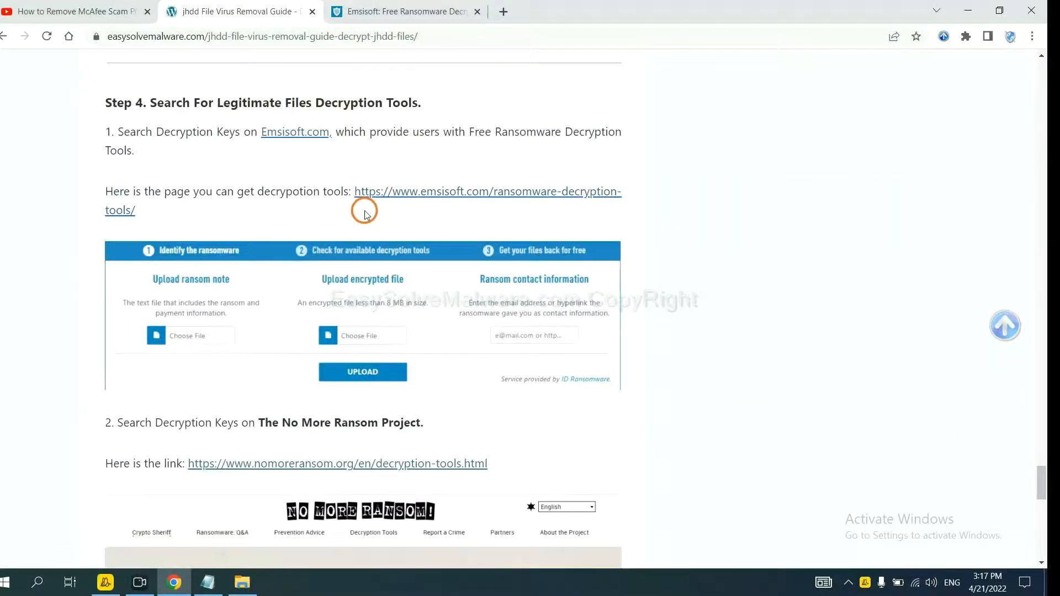
{"action": "scroll", "scroll_direction": "down", "scroll_amount": 3}
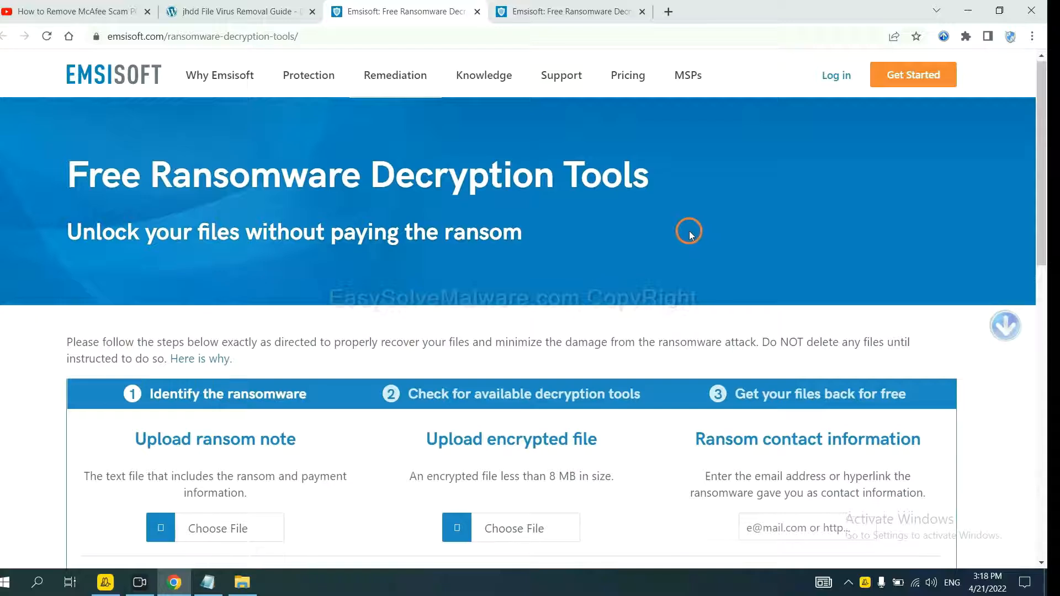
Scroll the Emsisoft page to the ransom note and encrypted file upload steps
{"action": "scroll", "scroll_direction": "down", "scroll_amount": 3}
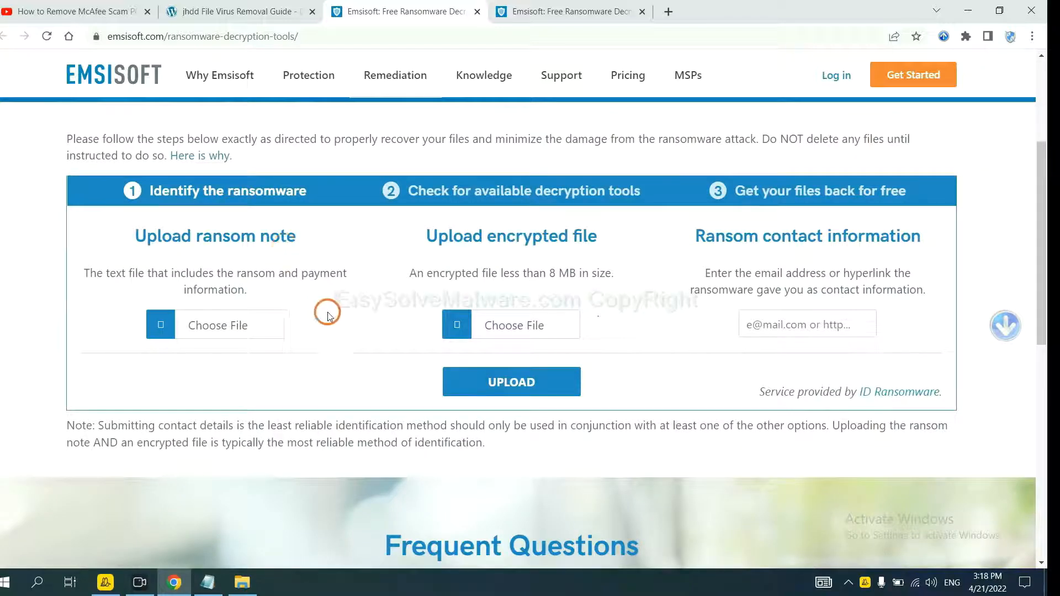
{"action": "mouse_move", "coordinate": [218, 325]}
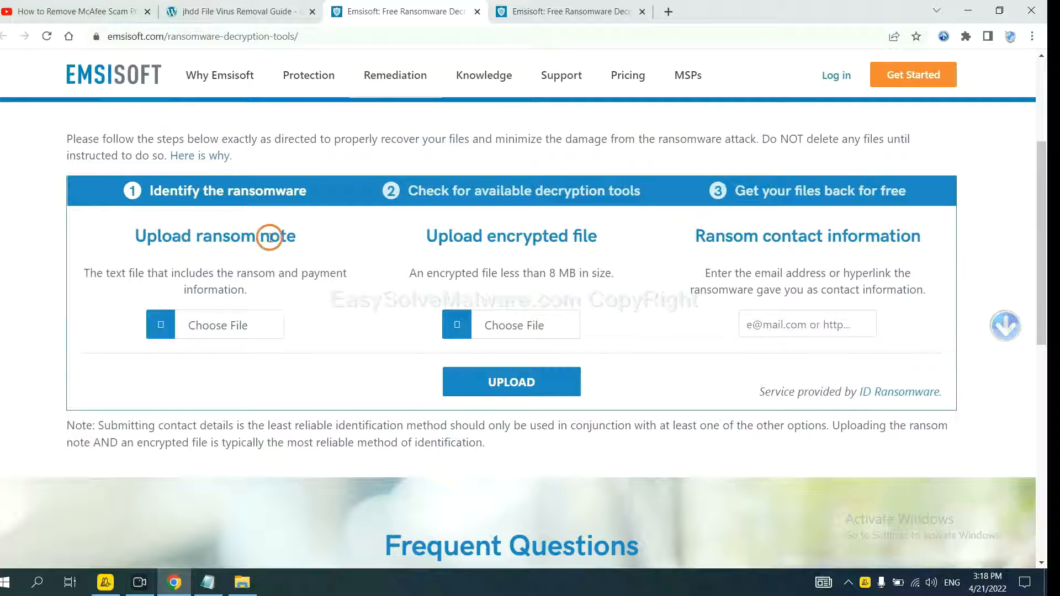
{"action": "mouse_move", "coordinate": [554, 283]}
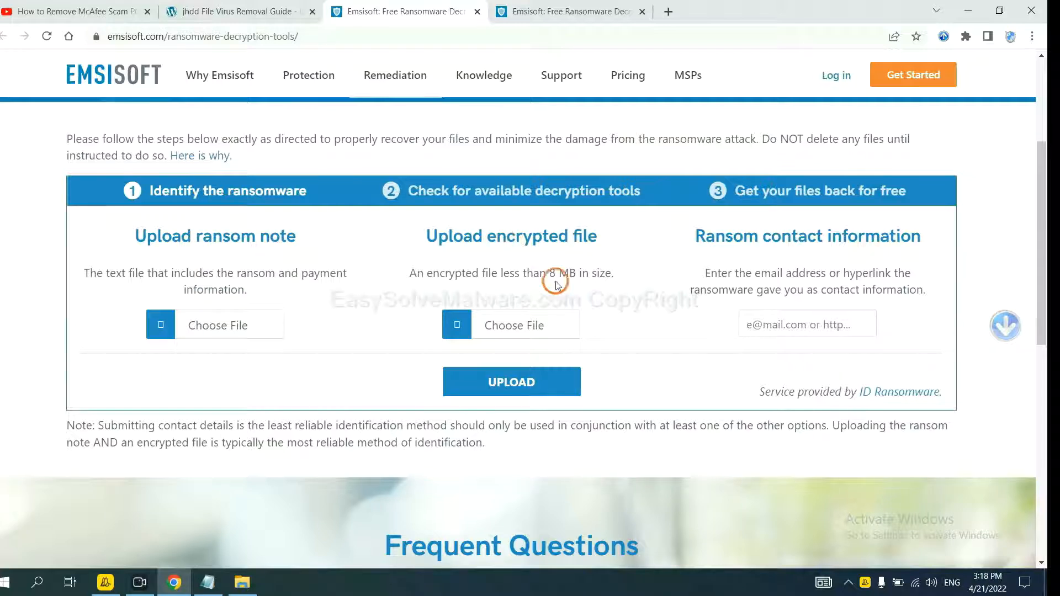
{"action": "mouse_move", "coordinate": [805, 235]}
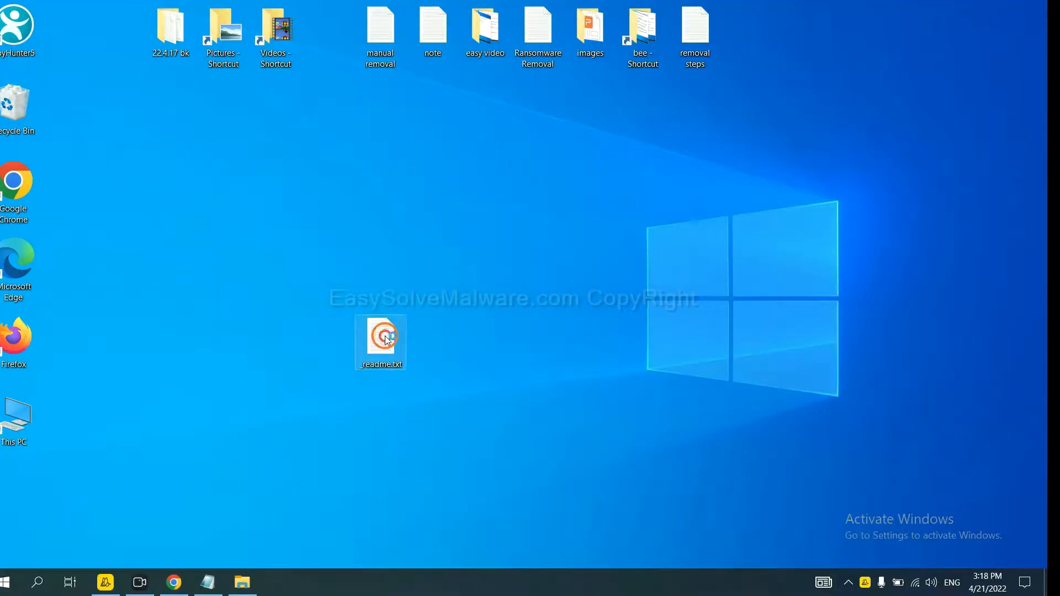
Open the readme.txt ransom note from the desktop in Notepad
{"action": "double_click", "coordinate": [380, 341]}
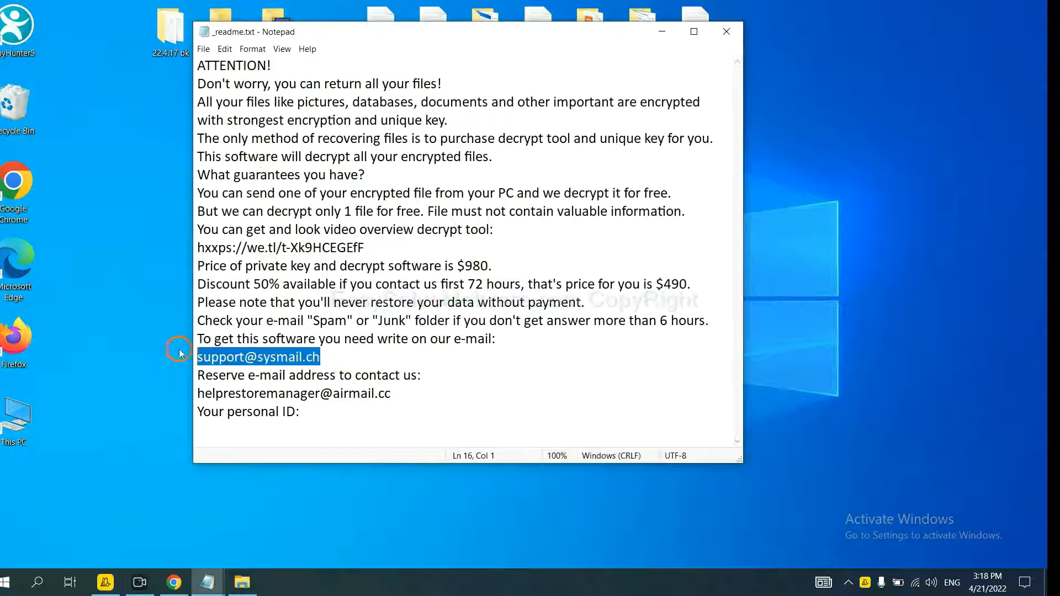
{"action": "mouse_move", "coordinate": [328, 360]}
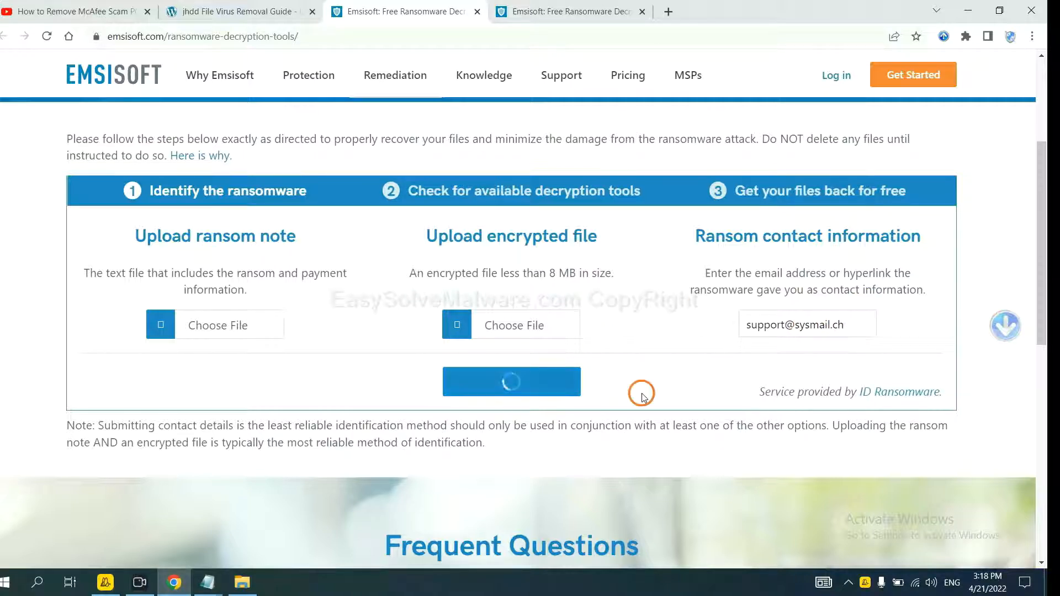
Get Emsisoft's result identifying the ransomware as STOP (Djvu)
{"action": "left_click", "coordinate": [512, 381]}
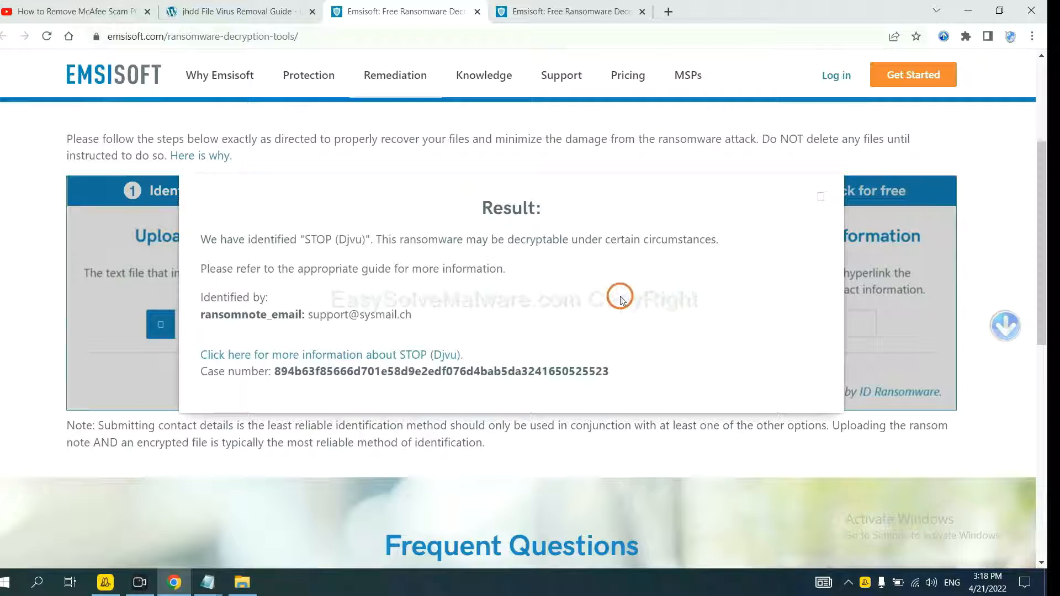
{"action": "mouse_move", "coordinate": [530, 274]}
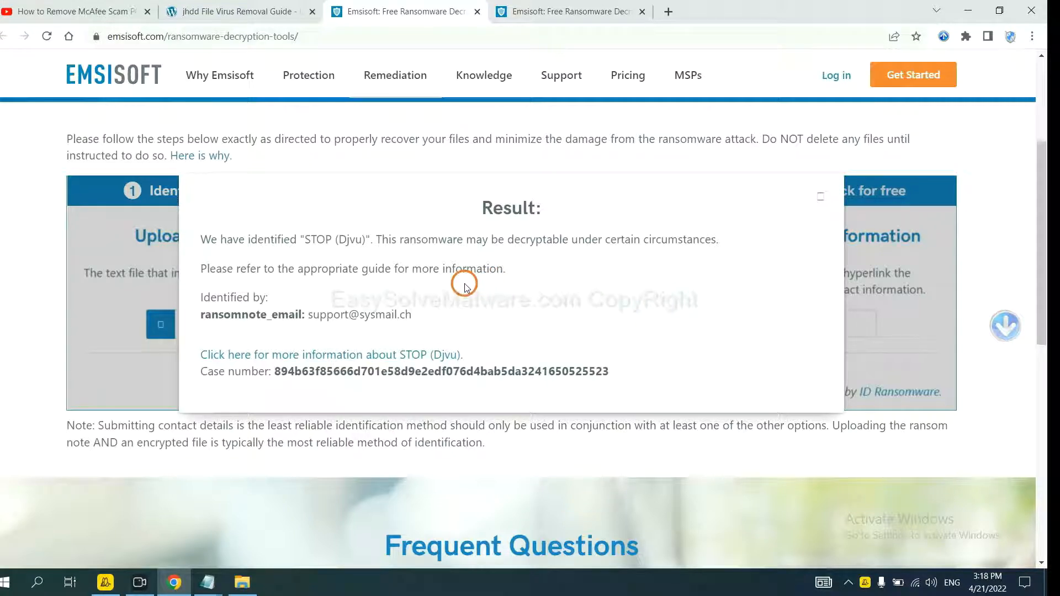
{"action": "mouse_move", "coordinate": [341, 240]}
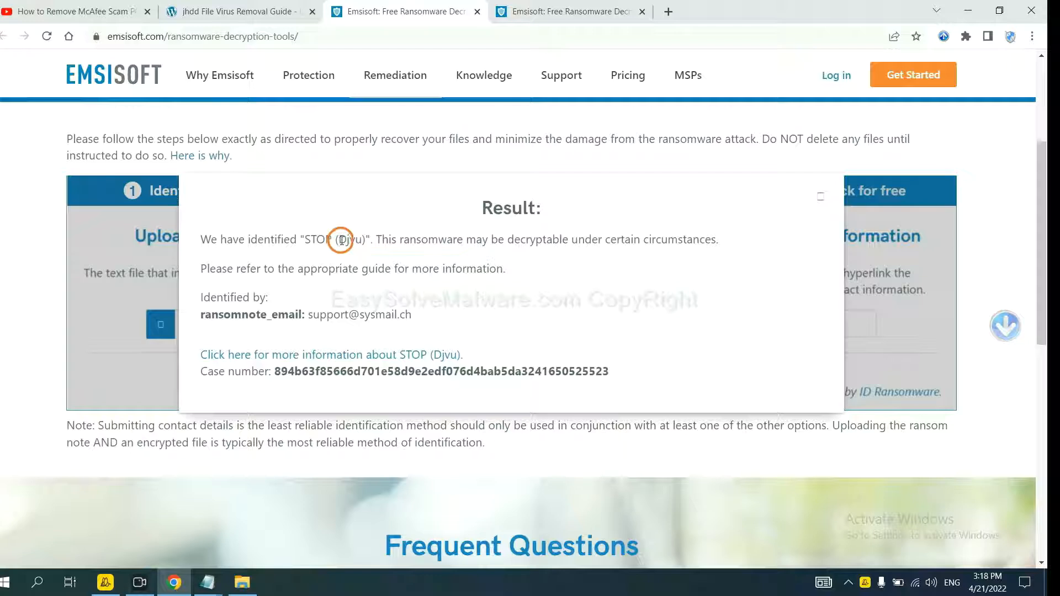
{"action": "mouse_move", "coordinate": [435, 280]}
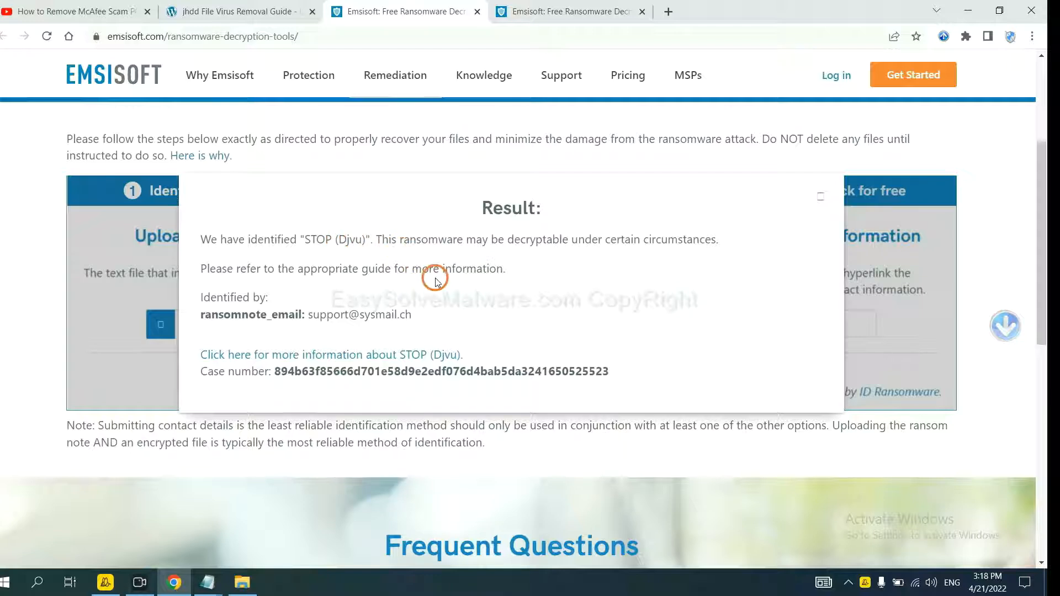
{"action": "mouse_move", "coordinate": [332, 354]}
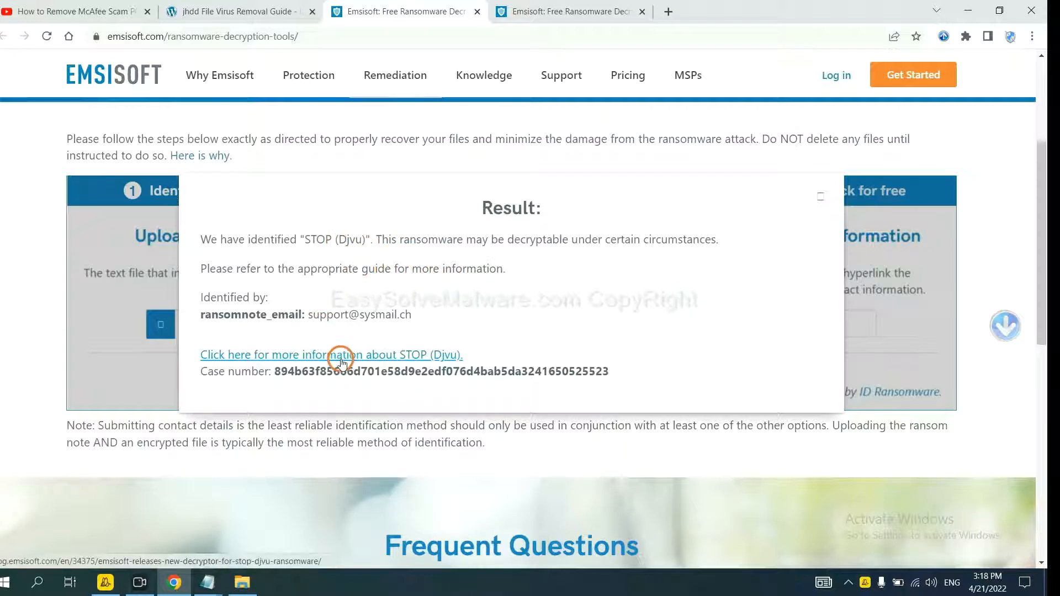
Read Emsisoft's more-information blog post about STOP (Djvu) ransomware
{"action": "left_click", "coordinate": [331, 354]}
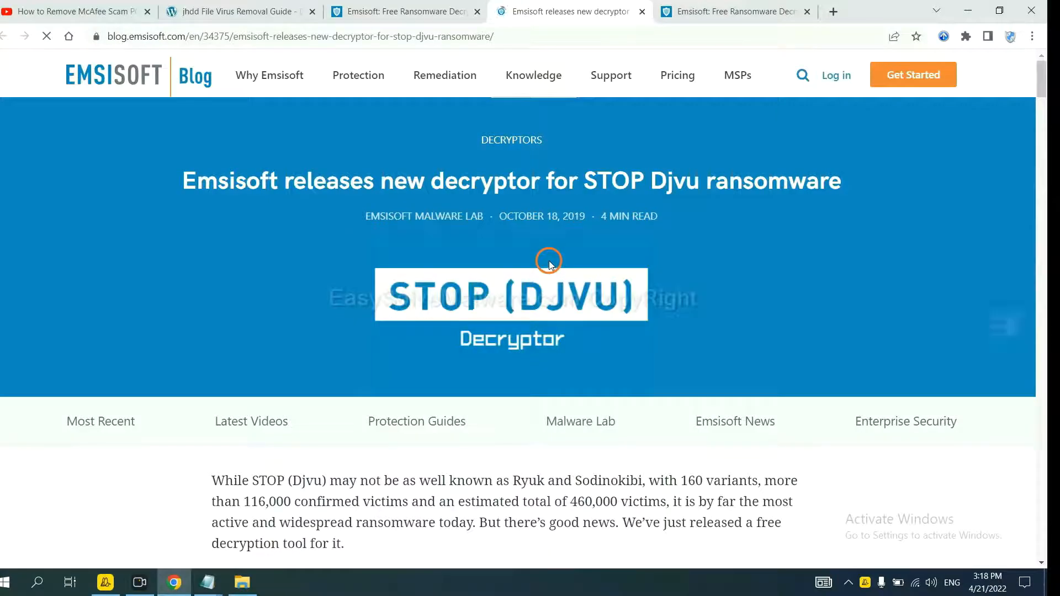
{"action": "scroll", "scroll_direction": "down", "scroll_amount": 3}
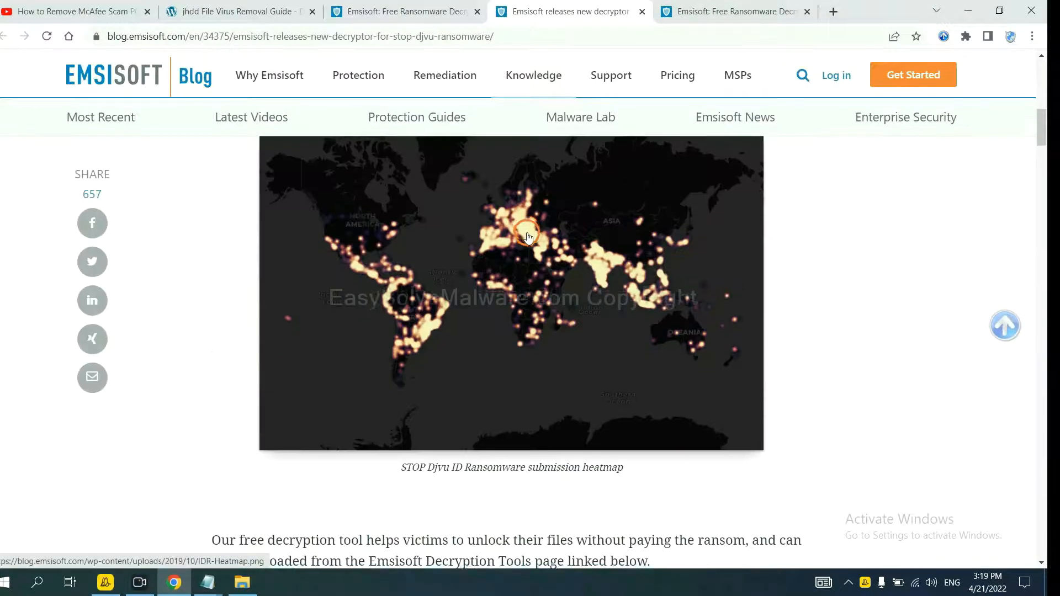
{"action": "scroll", "scroll_direction": "down", "scroll_amount": 3}
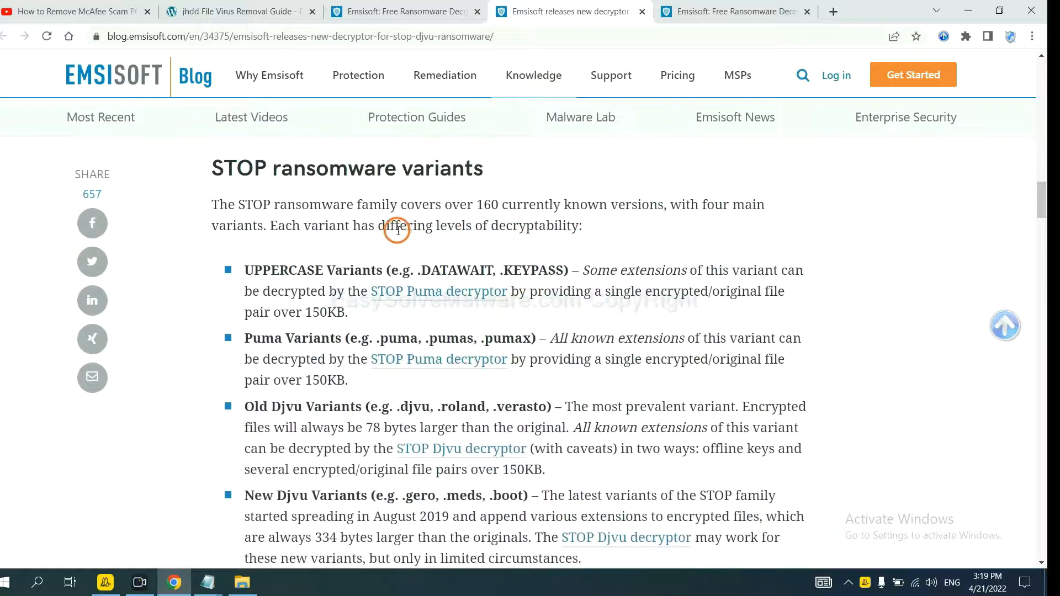
{"action": "scroll", "scroll_direction": "down", "scroll_amount": 3}
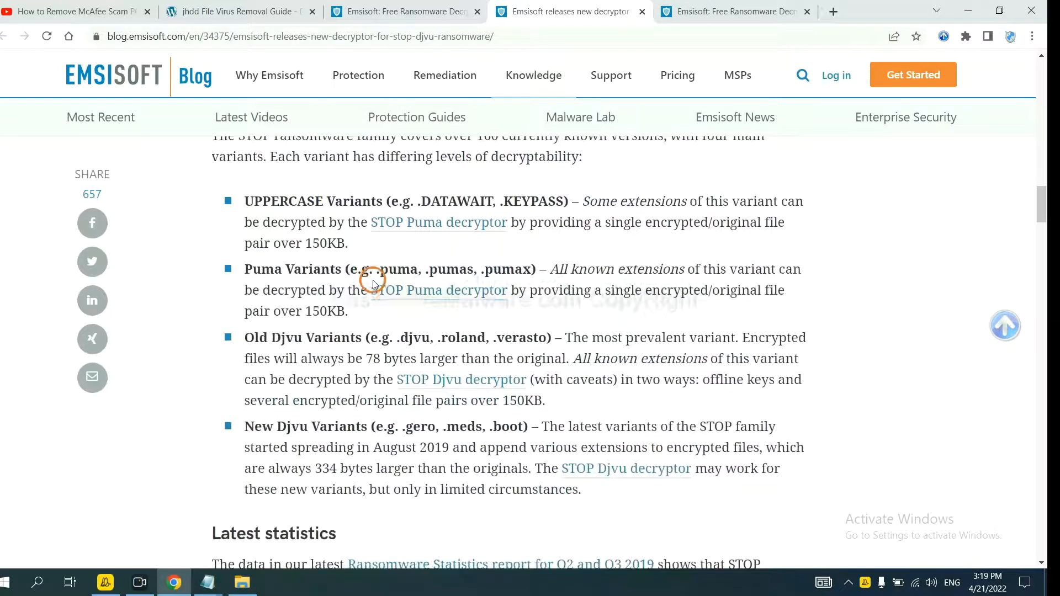
{"action": "scroll", "scroll_direction": "down", "scroll_amount": 3}
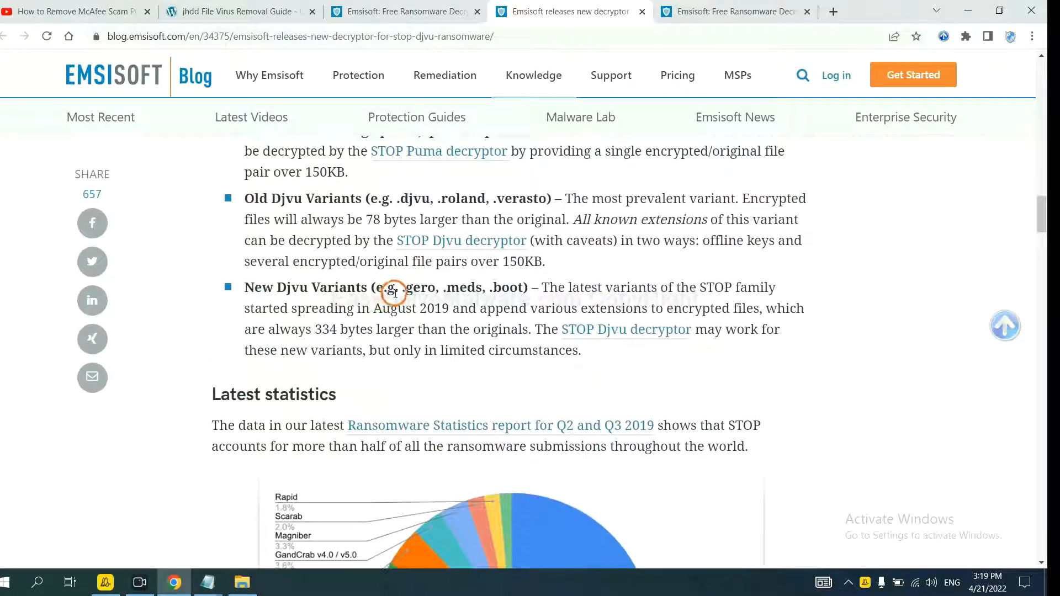
{"action": "scroll", "scroll_direction": "down", "scroll_amount": 3}
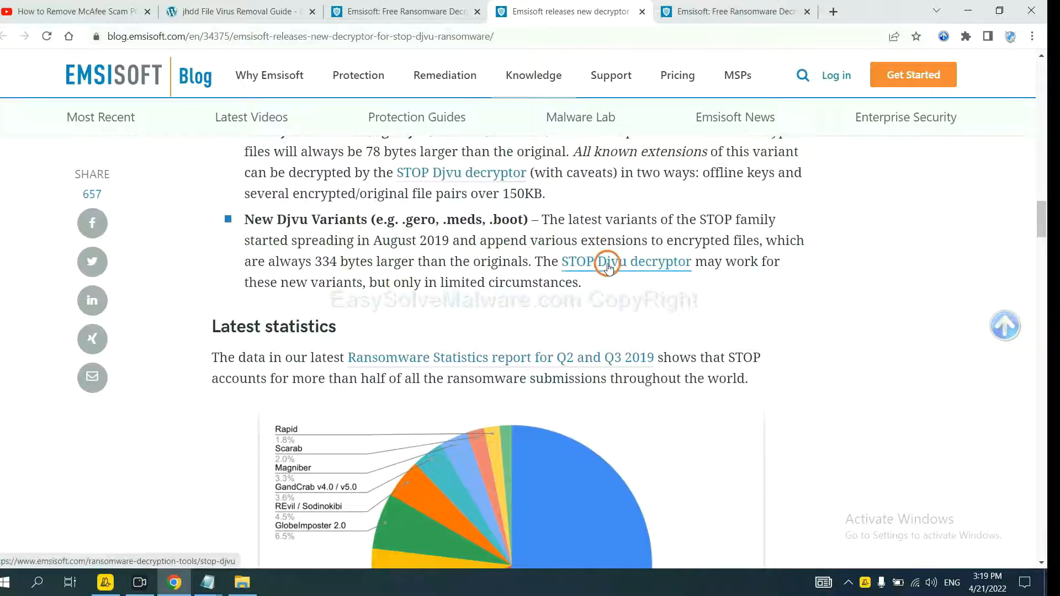
Reach the Emsisoft Decryptor for STOP Djvu download page
{"action": "left_click", "coordinate": [626, 261]}
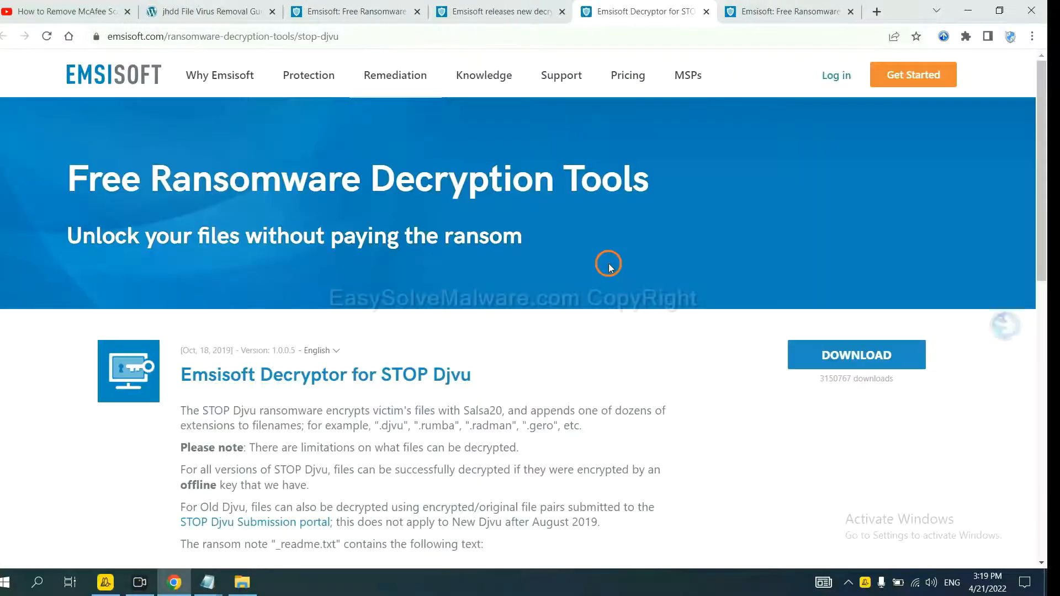
{"action": "scroll", "scroll_direction": "down", "scroll_amount": 3}
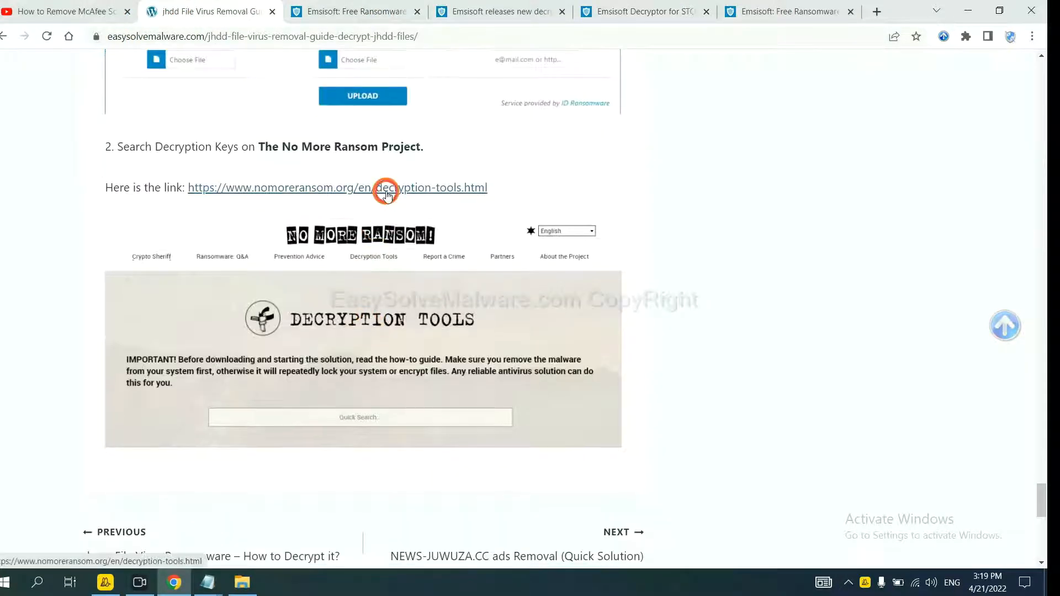
Search No More Ransom's decryption tools for 'djvu' and expand the djvu Ransom entry's download
{"action": "left_click", "coordinate": [386, 187]}
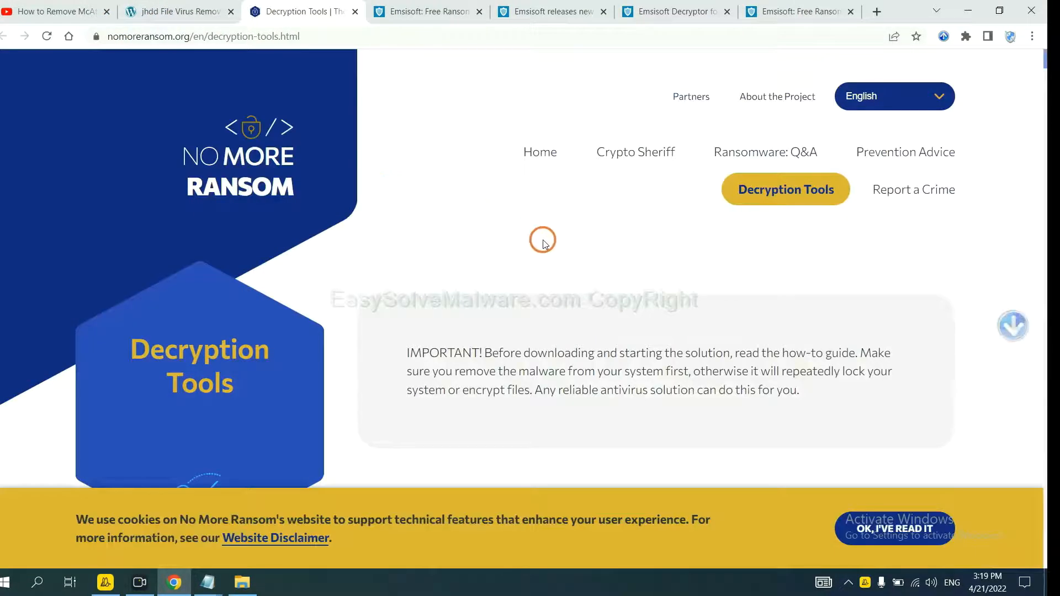
{"action": "scroll", "scroll_direction": "down", "scroll_amount": 3}
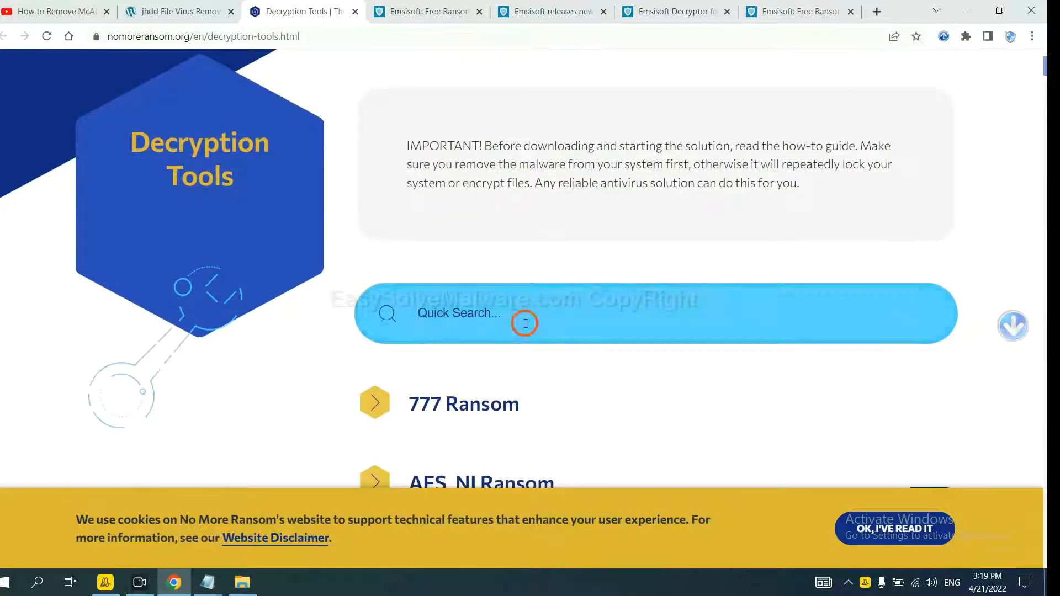
{"action": "left_click", "coordinate": [526, 312]}
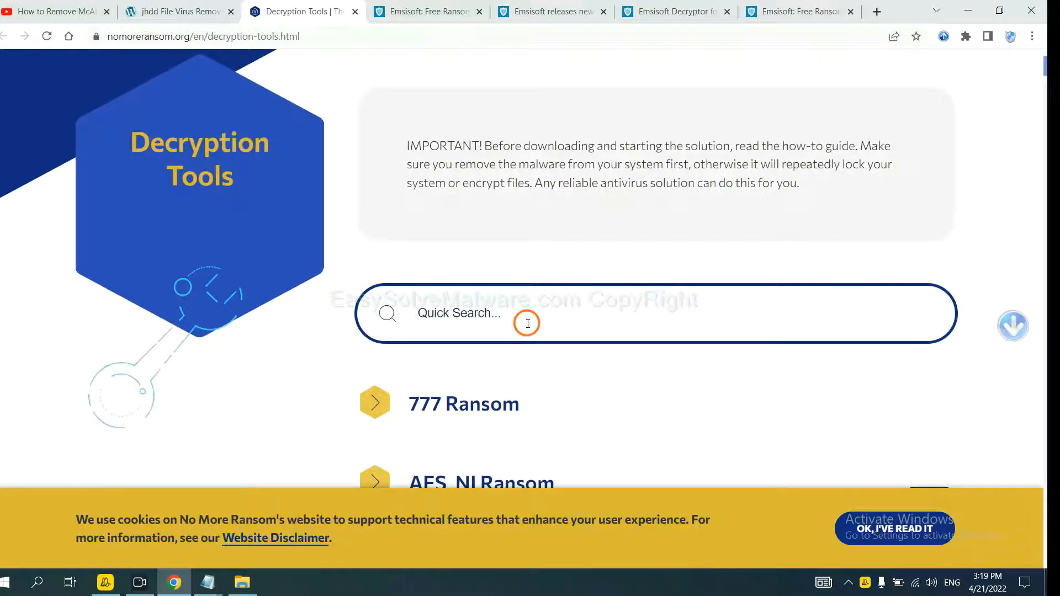
{"action": "type", "text": "dj"}
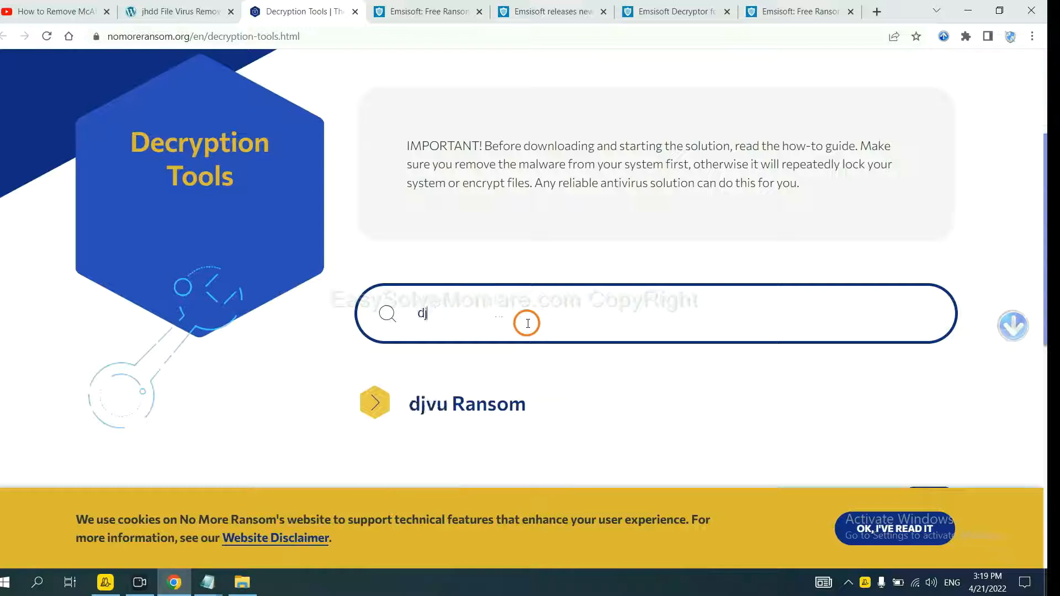
{"action": "type", "text": "vu"}
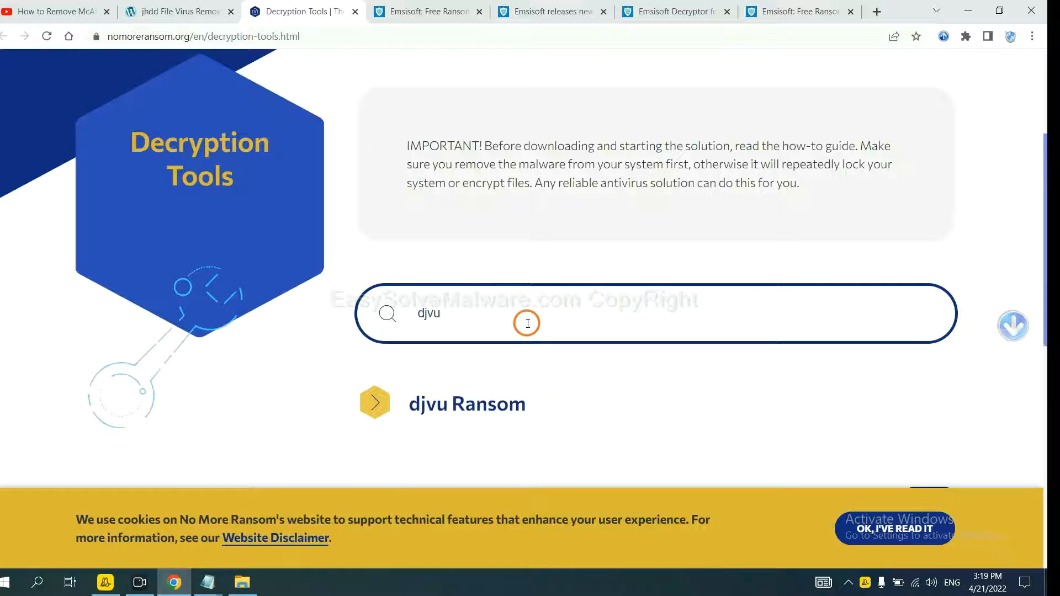
{"action": "scroll", "scroll_direction": "down", "scroll_amount": 3}
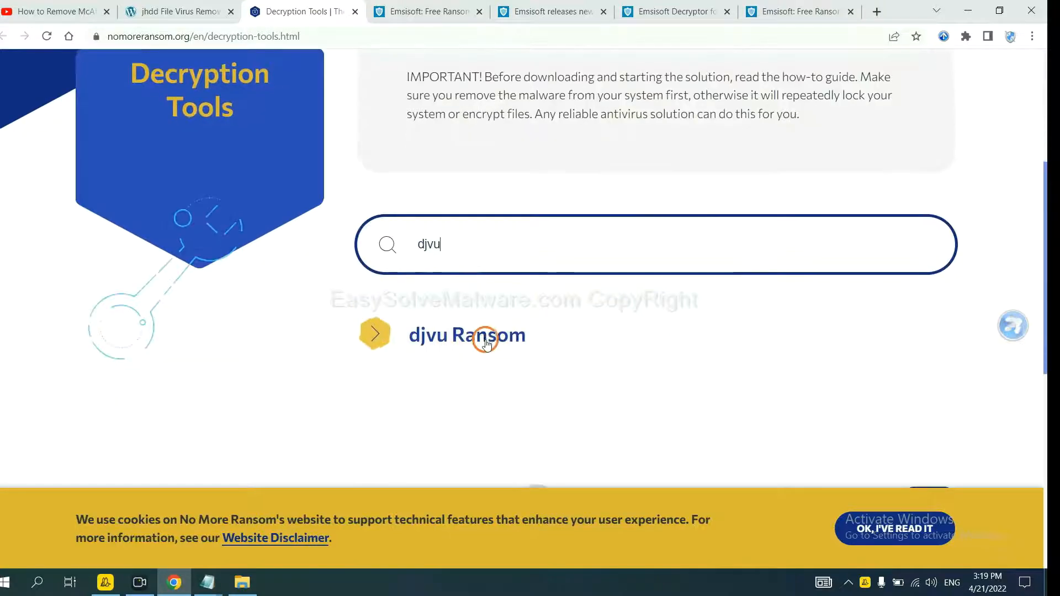
{"action": "left_click", "coordinate": [466, 334]}
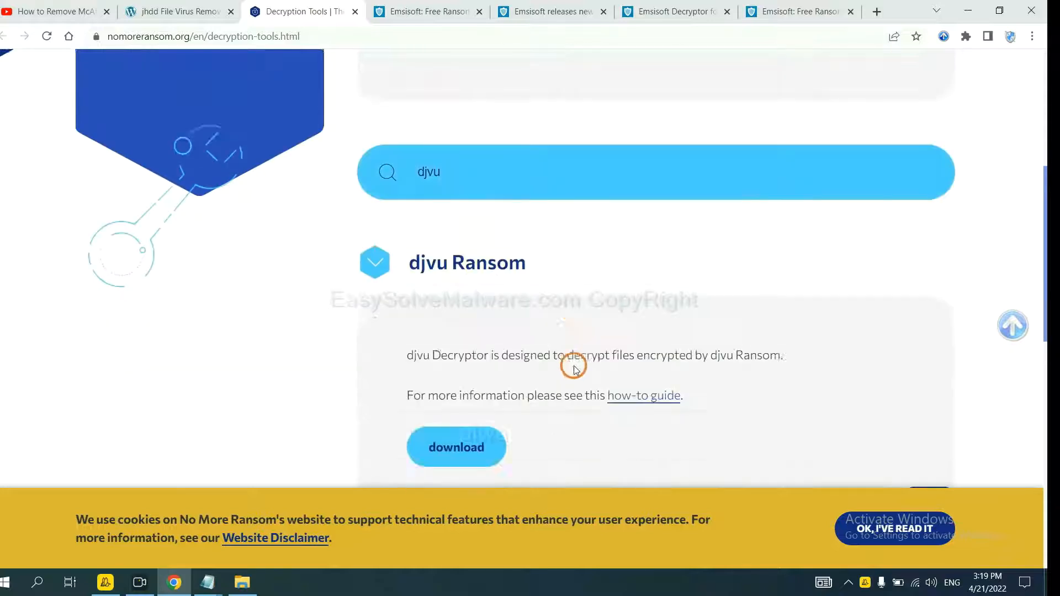